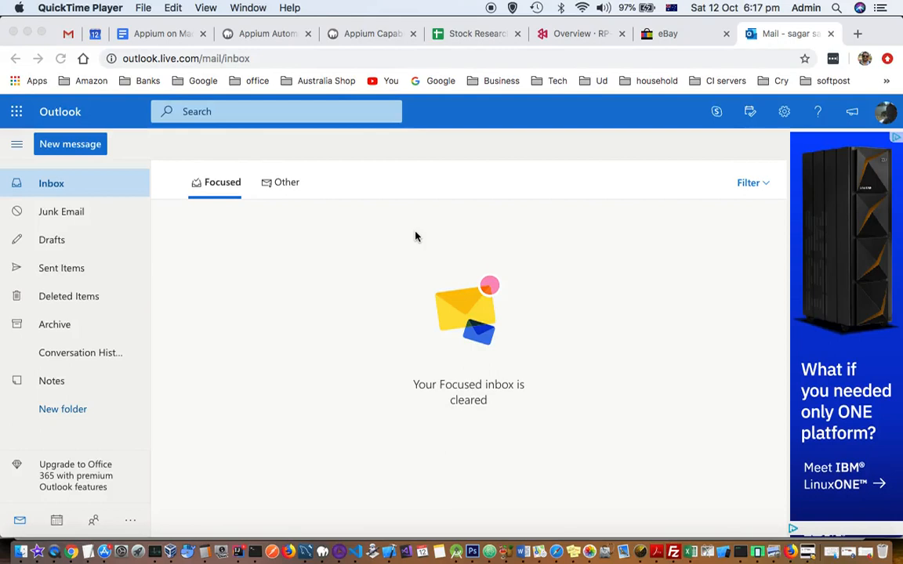
pyautogui.moveTo(437, 62)
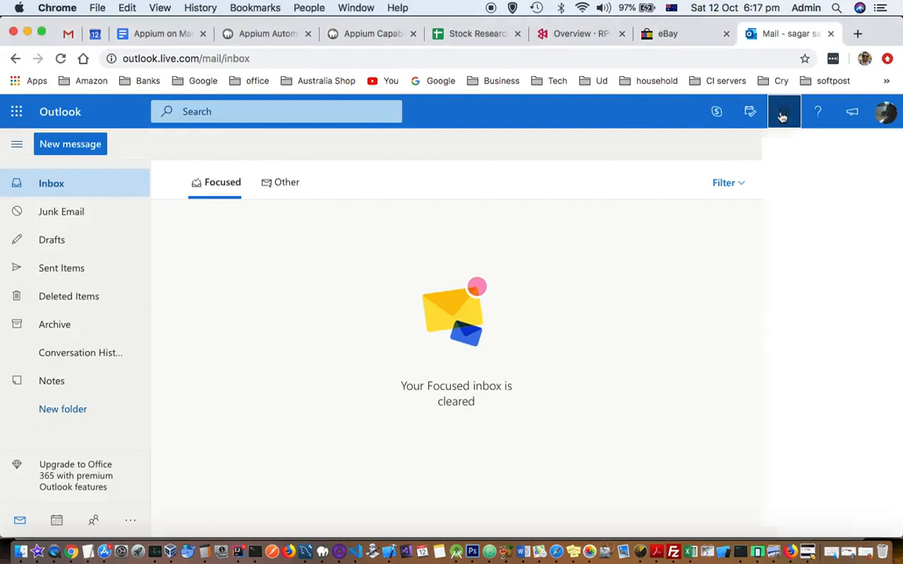
# Show the quick Settings pane and toggle Dark mode on, then back off
pyautogui.click(783, 112)
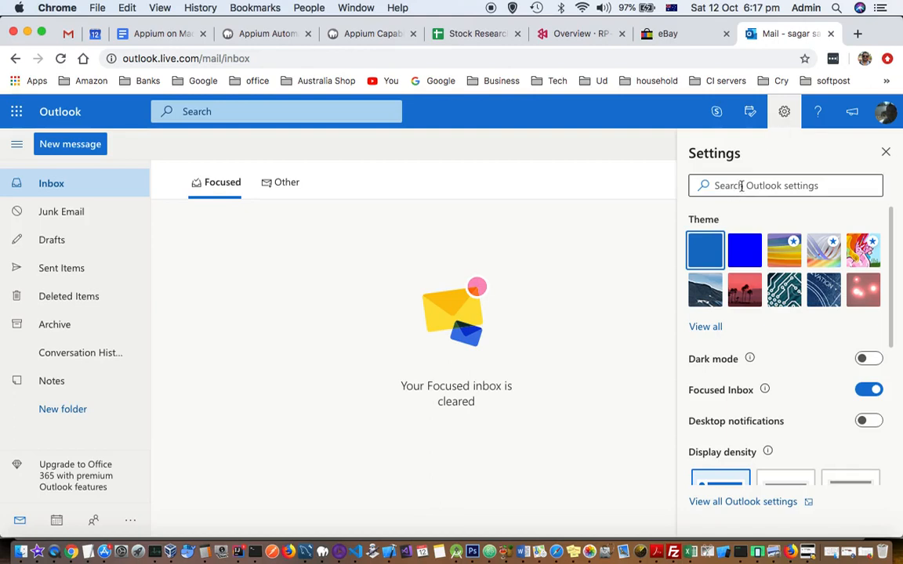
pyautogui.moveTo(742, 185)
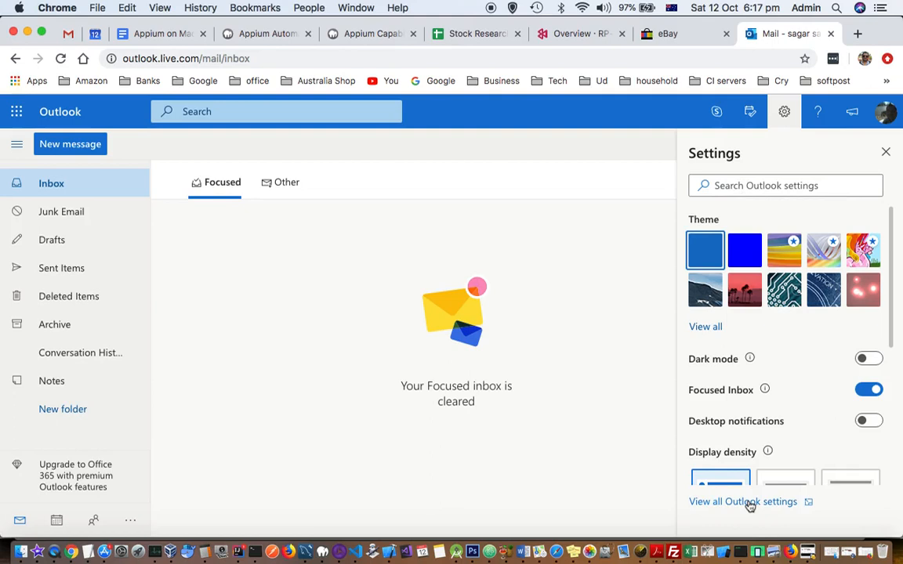
pyautogui.moveTo(755, 436)
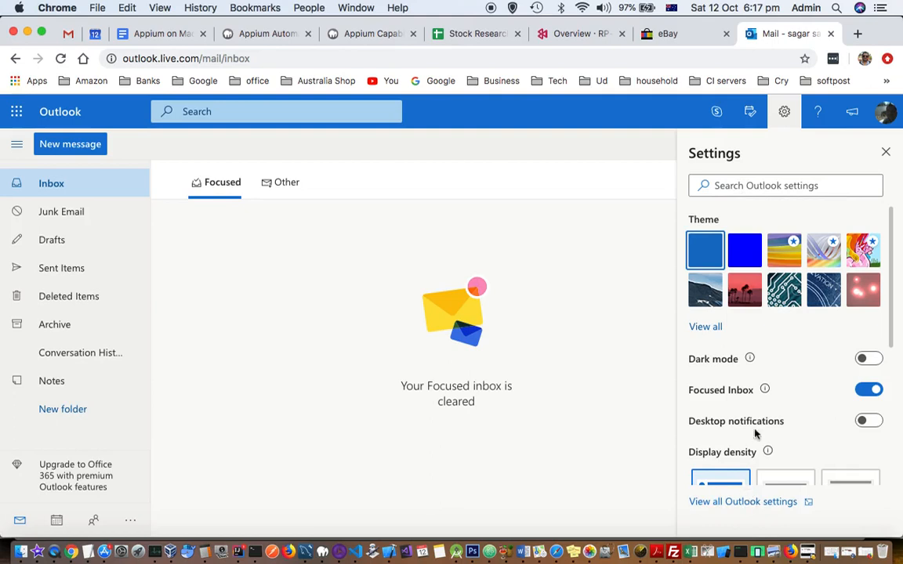
pyautogui.moveTo(876, 369)
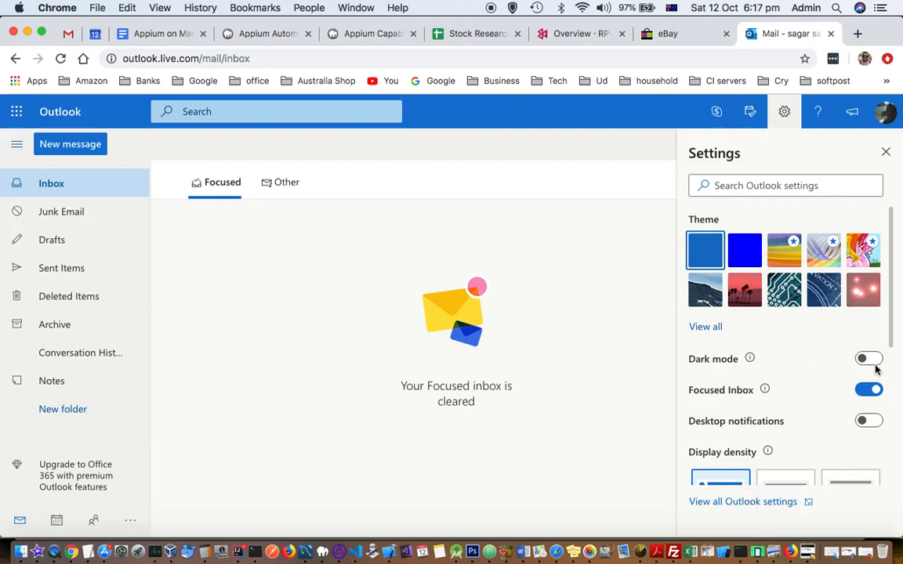
pyautogui.click(868, 357)
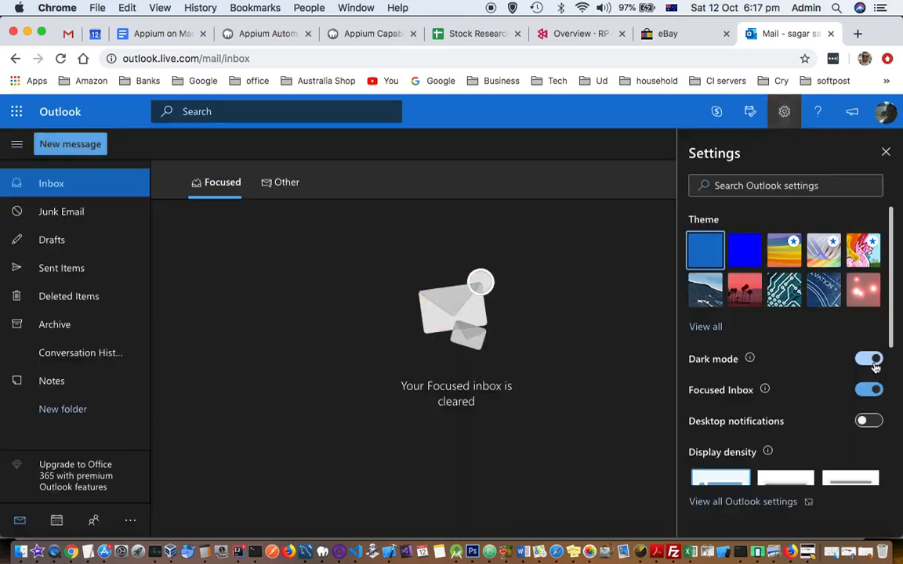
pyautogui.click(869, 359)
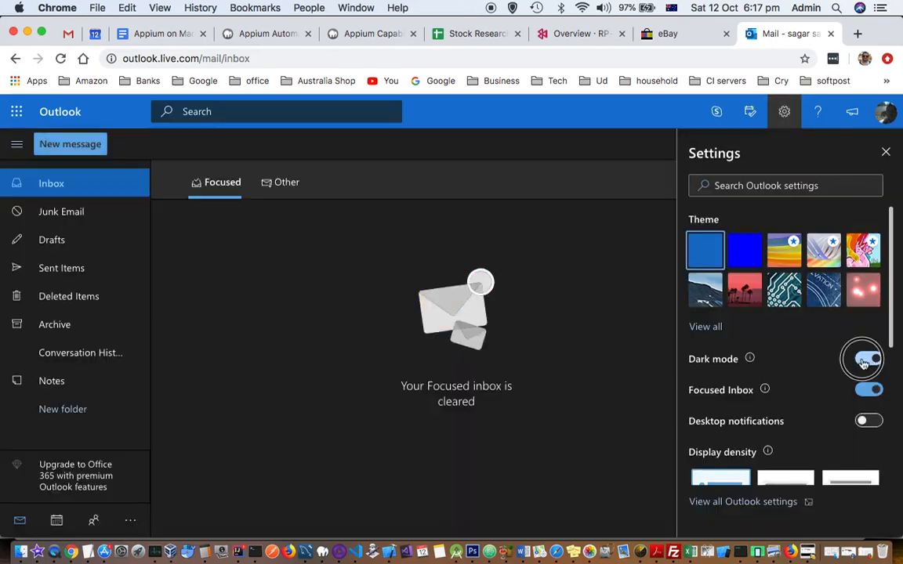
pyautogui.click(868, 357)
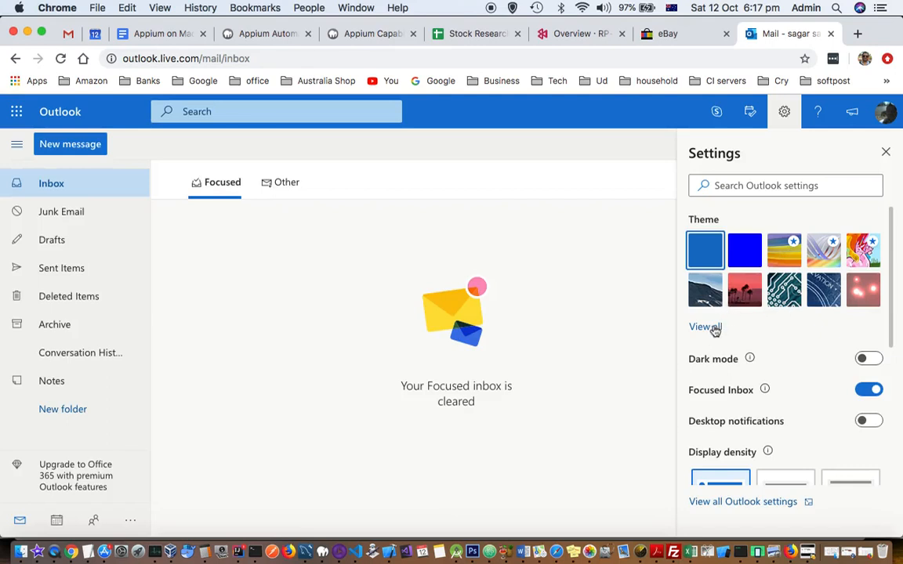
pyautogui.moveTo(744, 325)
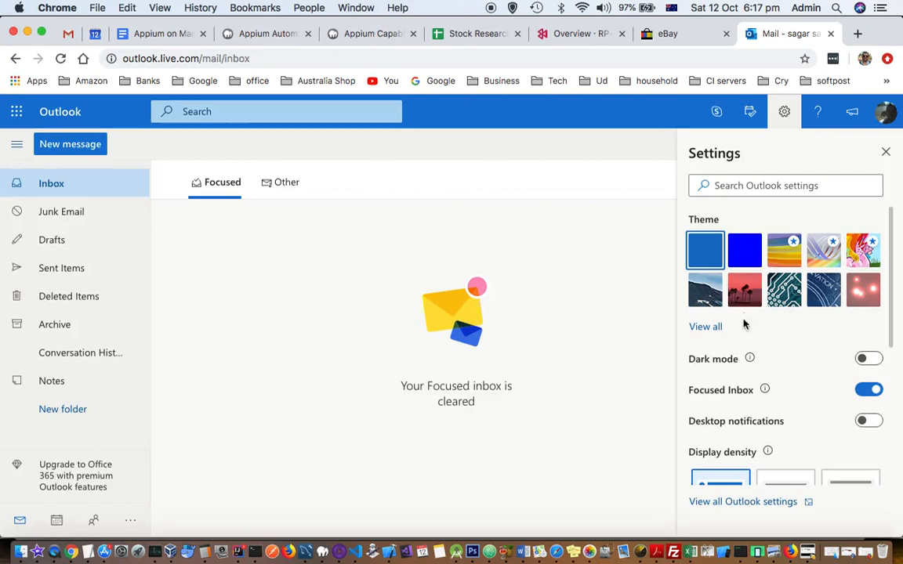
pyautogui.moveTo(754, 348)
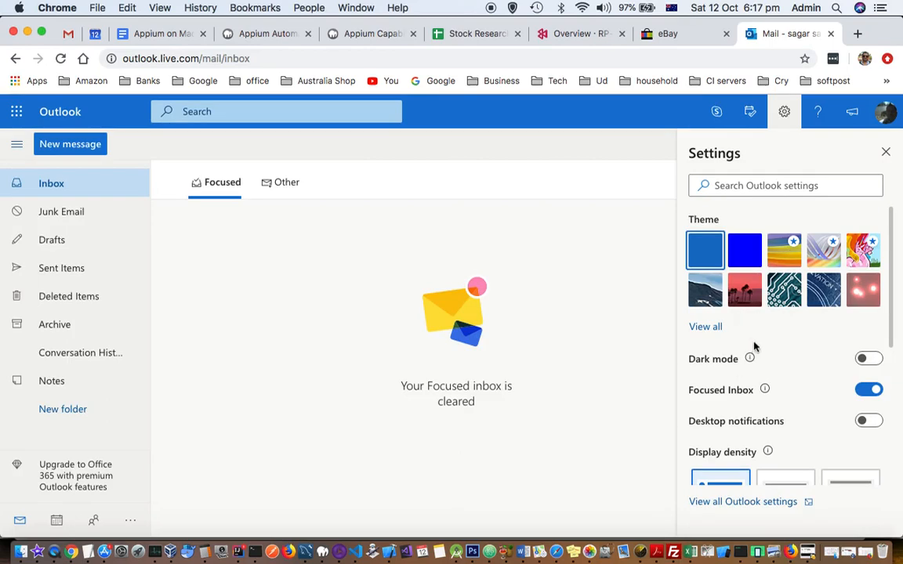
pyautogui.moveTo(727, 509)
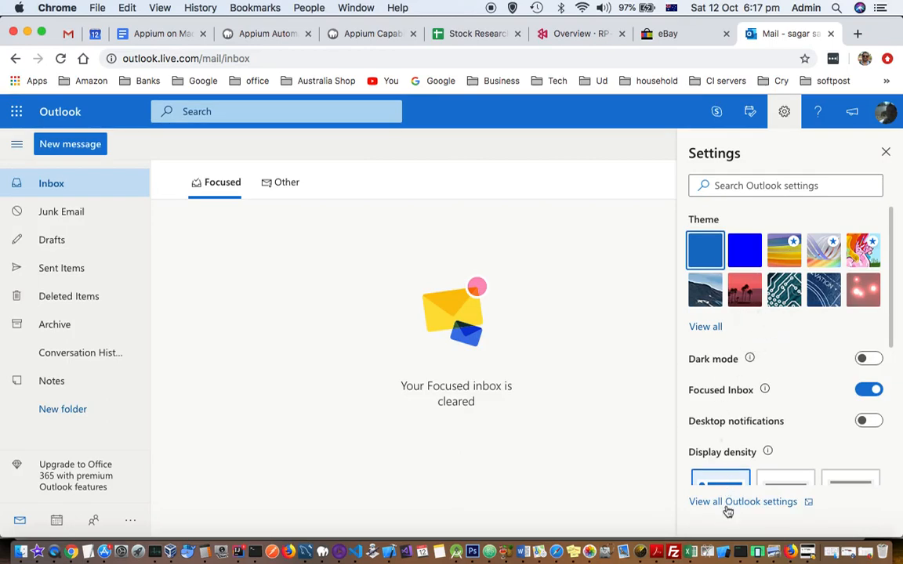
# Go to full settings, General > Appearance, to see the theme gallery
pyautogui.click(743, 502)
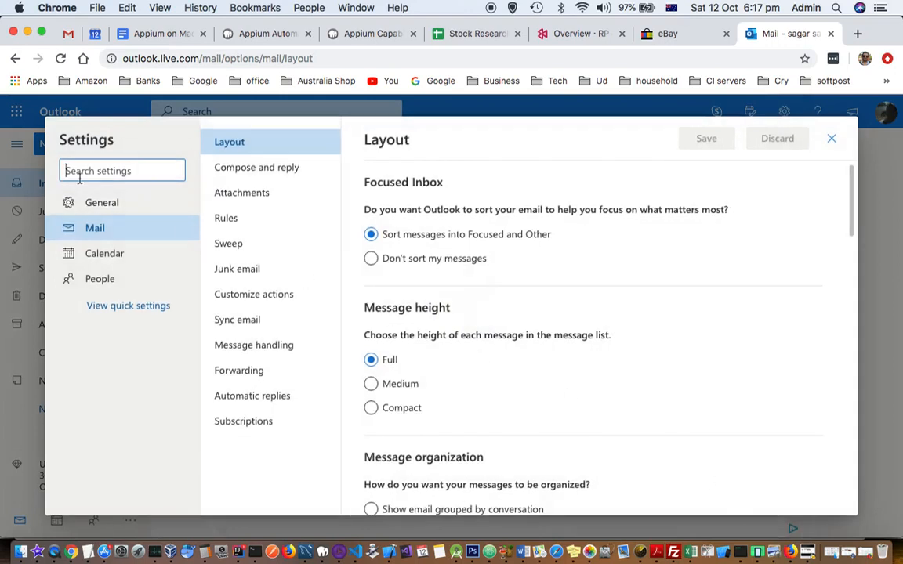
pyautogui.click(102, 202)
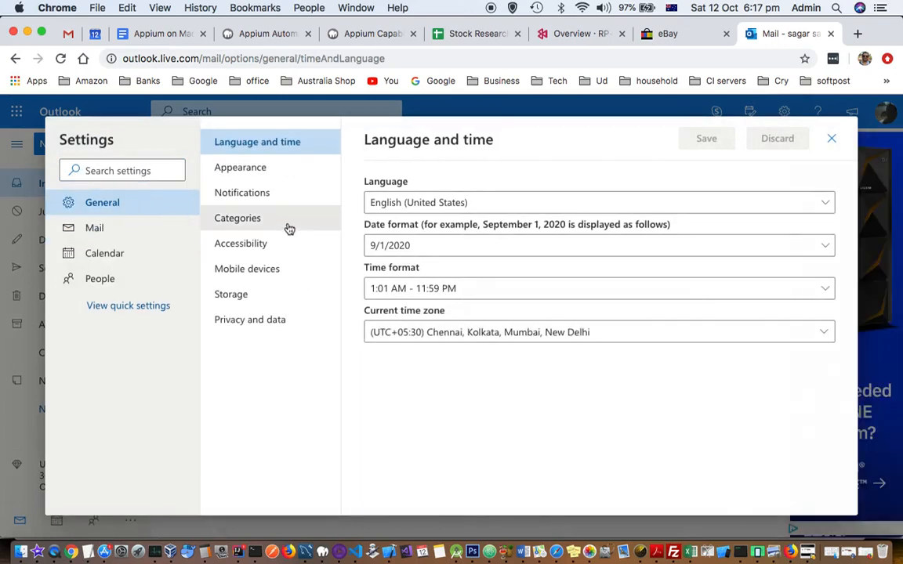
pyautogui.click(241, 166)
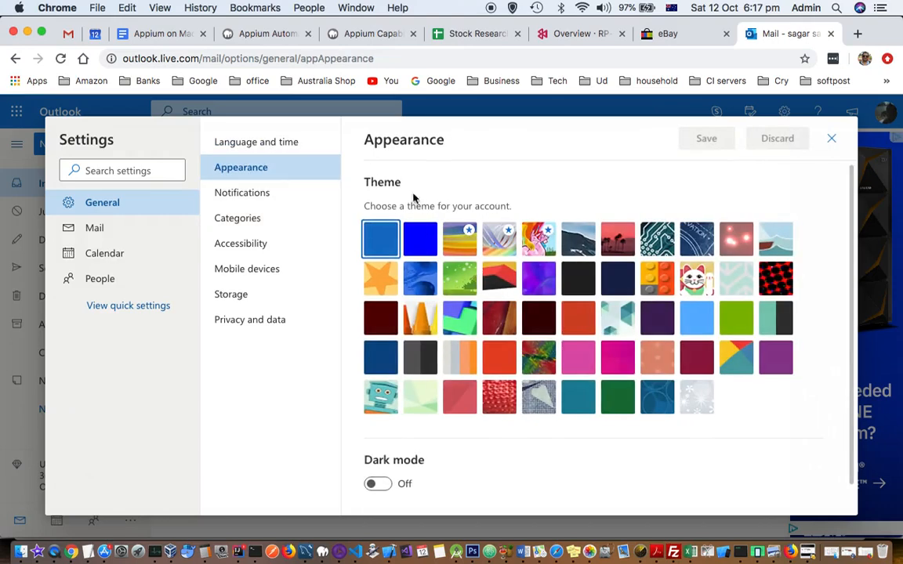
pyautogui.moveTo(484, 308)
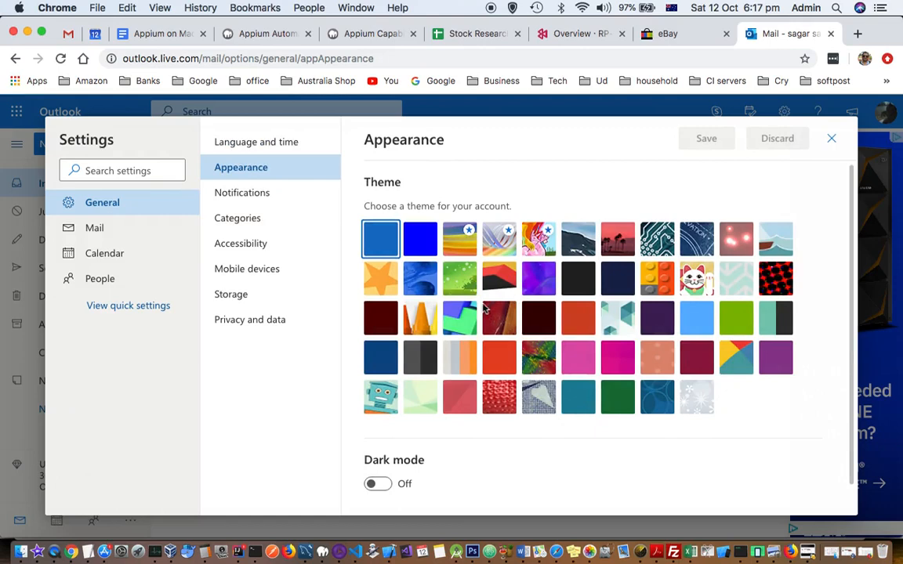
pyautogui.moveTo(675, 268)
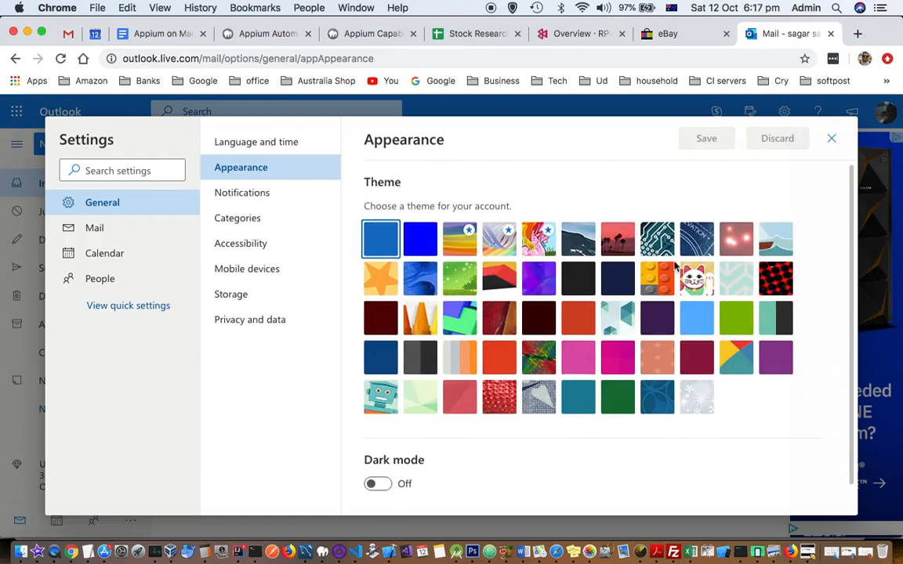
# Choose the sketched illustrated theme, save it and return to the inbox
pyautogui.click(461, 238)
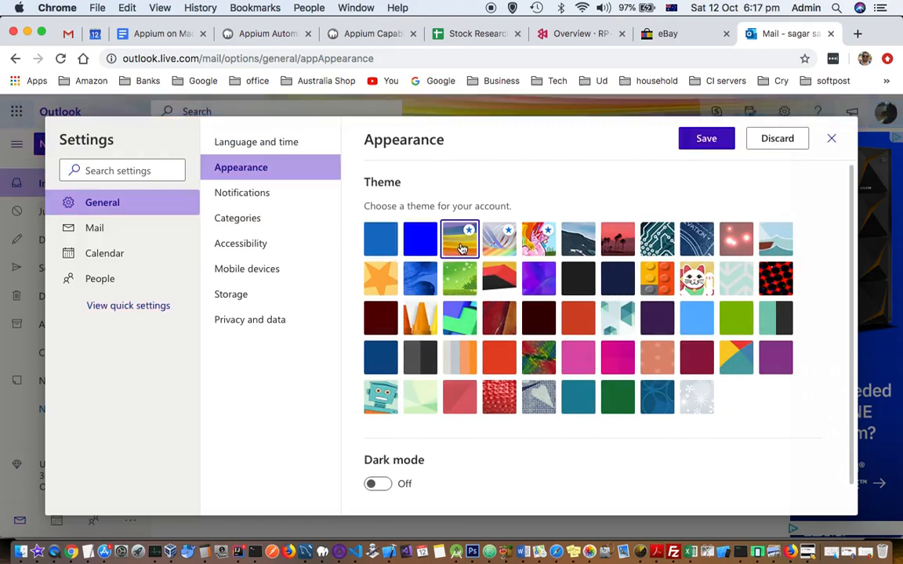
pyautogui.click(498, 238)
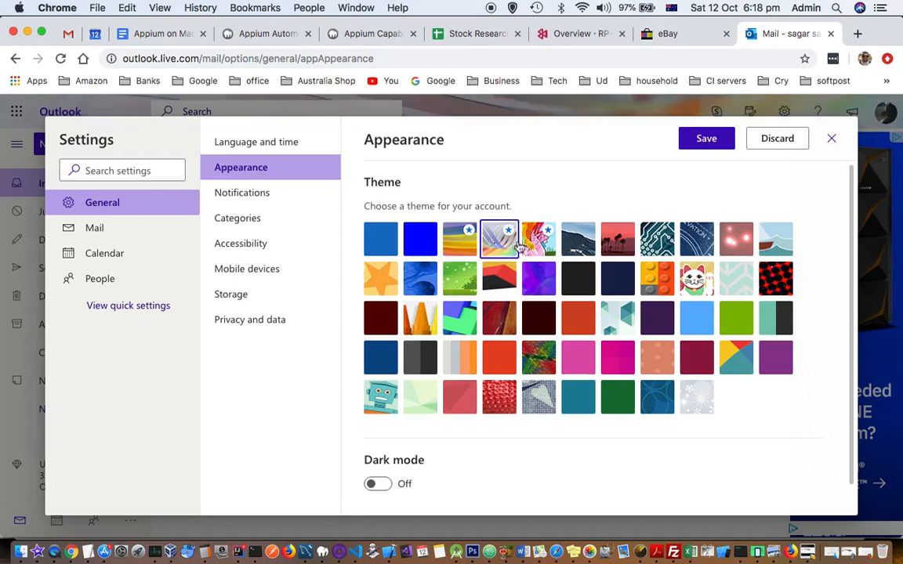
pyautogui.click(705, 138)
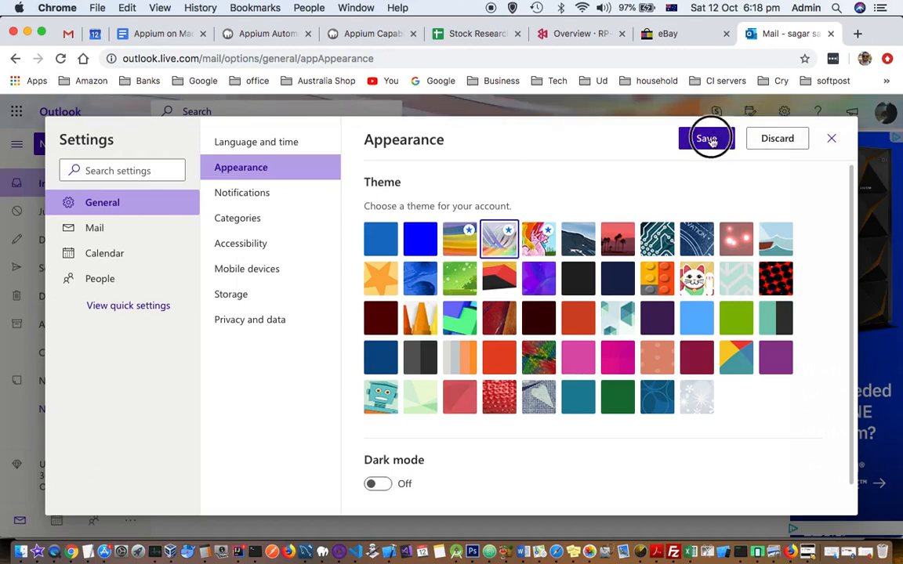
pyautogui.click(705, 138)
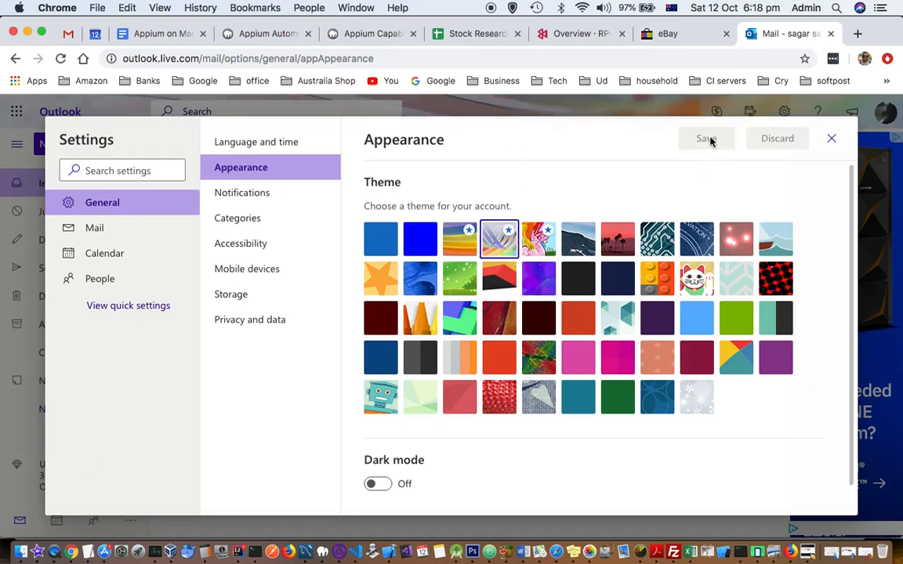
pyautogui.click(831, 138)
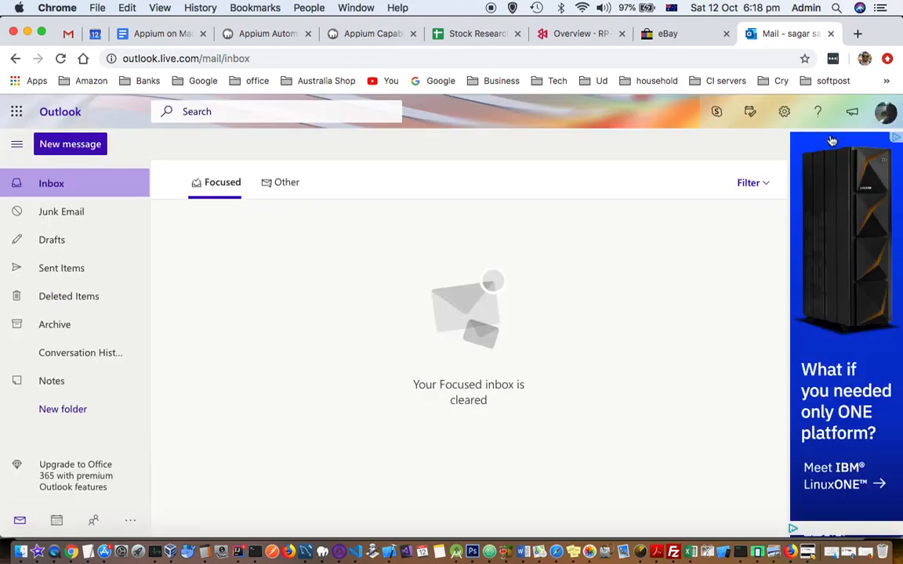
pyautogui.moveTo(102, 337)
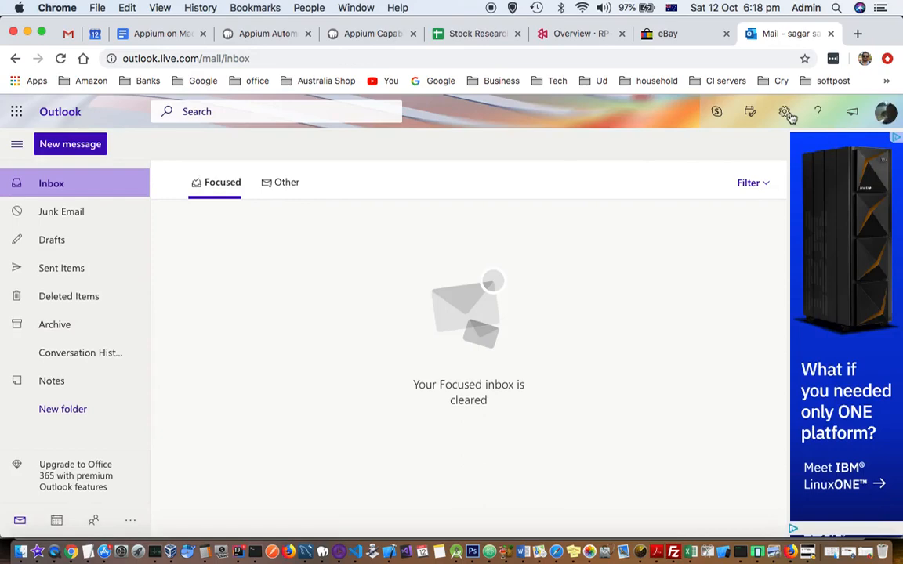
# Reopen quick Settings over the themed inbox, toggling Dark mode on and off
pyautogui.click(783, 112)
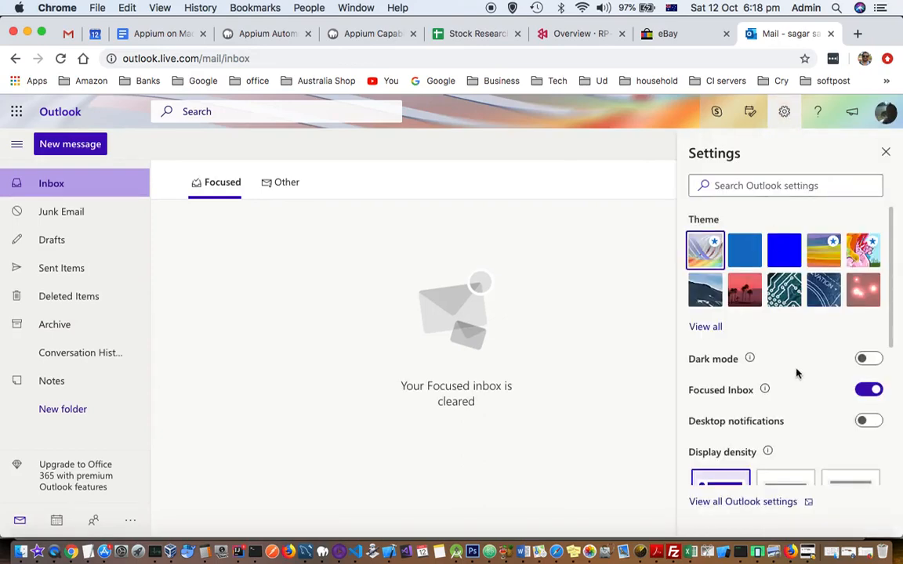
pyautogui.click(869, 357)
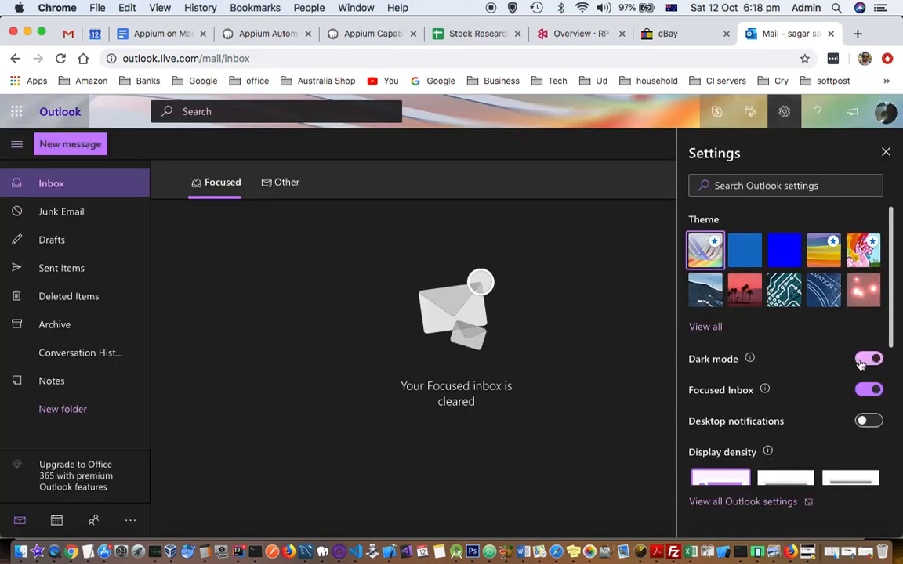
pyautogui.click(868, 357)
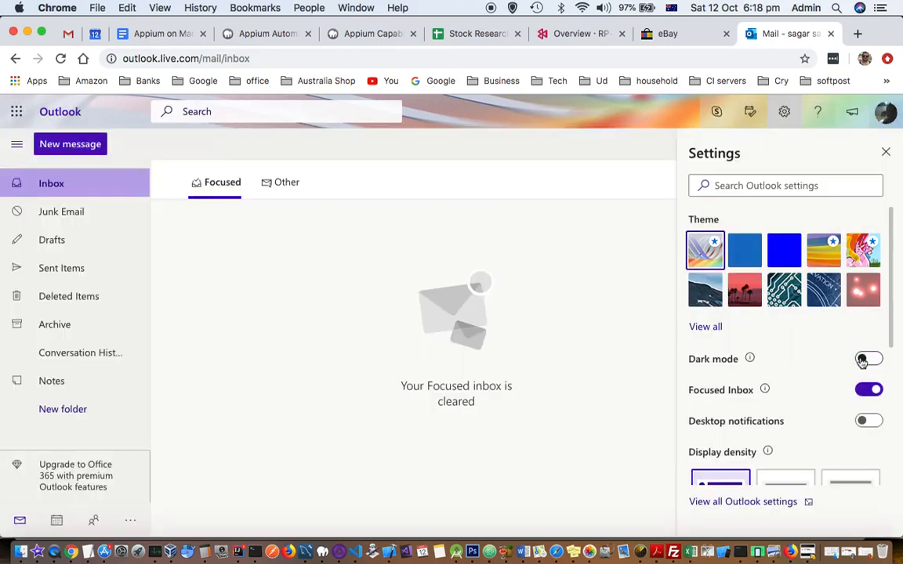
pyautogui.click(868, 359)
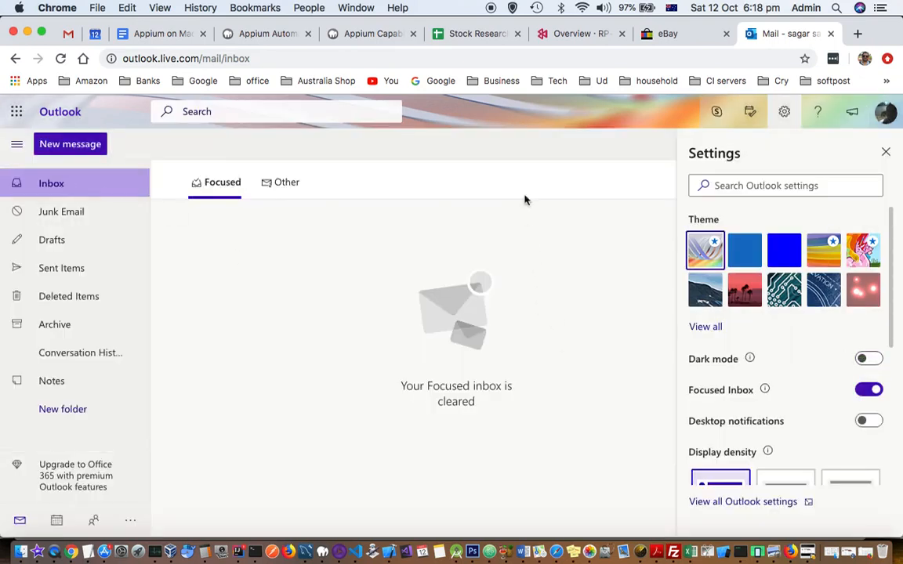